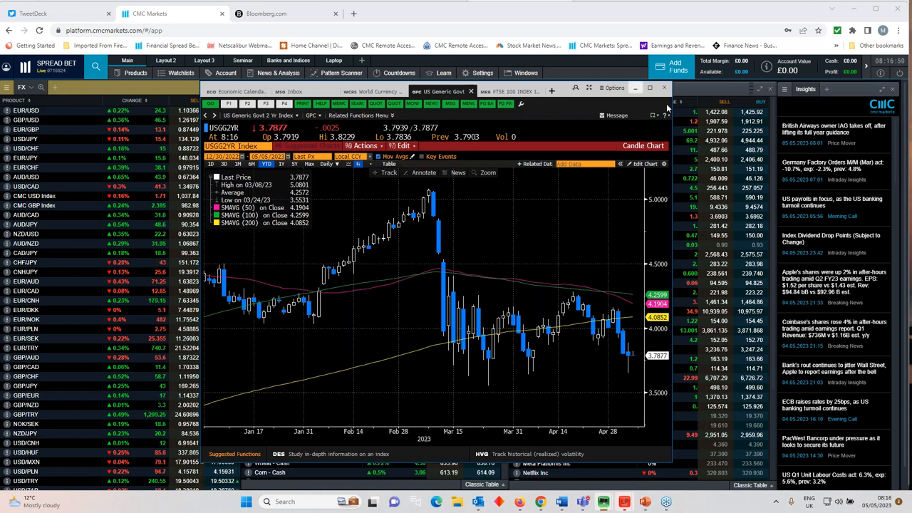
mouse_move(624, 318)
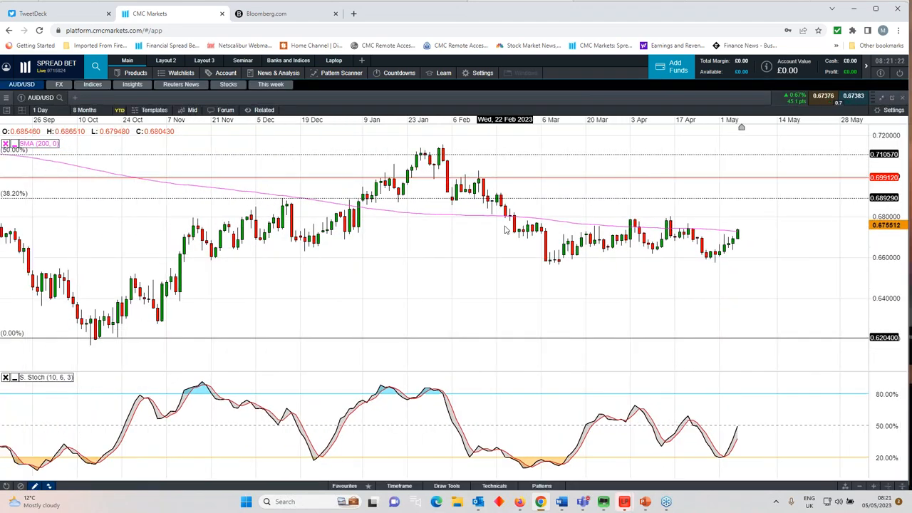
Widen the AUD/USD daily chart to a 12-month span back to last June
click(85, 110)
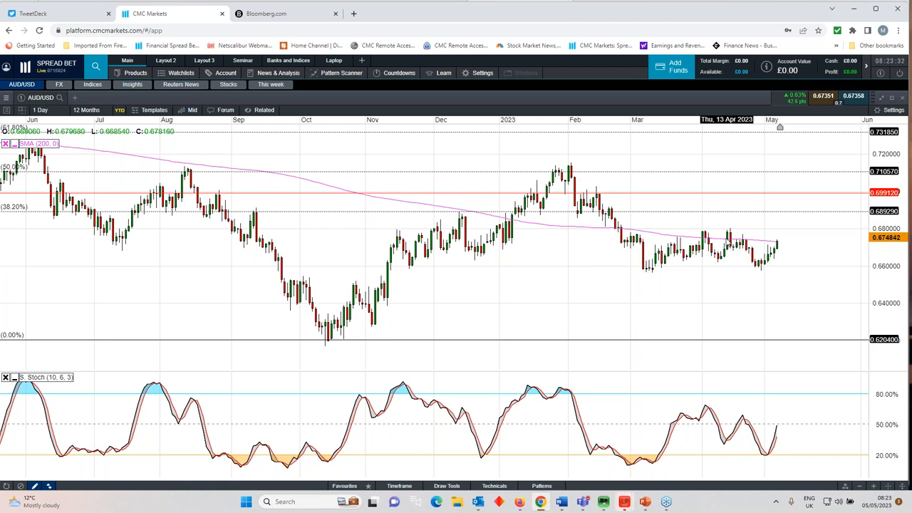
mouse_move(858, 216)
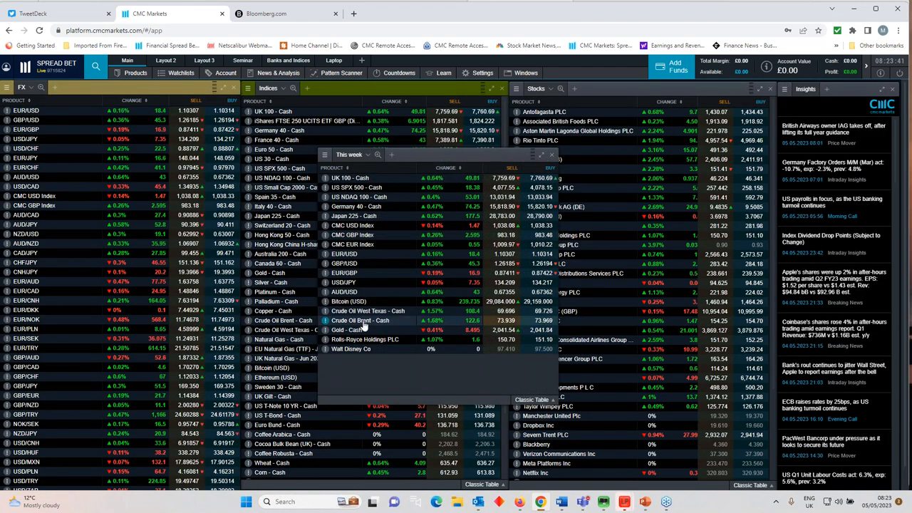
Show the Crude Oil Brent - Cash chart as a small window over the watchlists
click(359, 319)
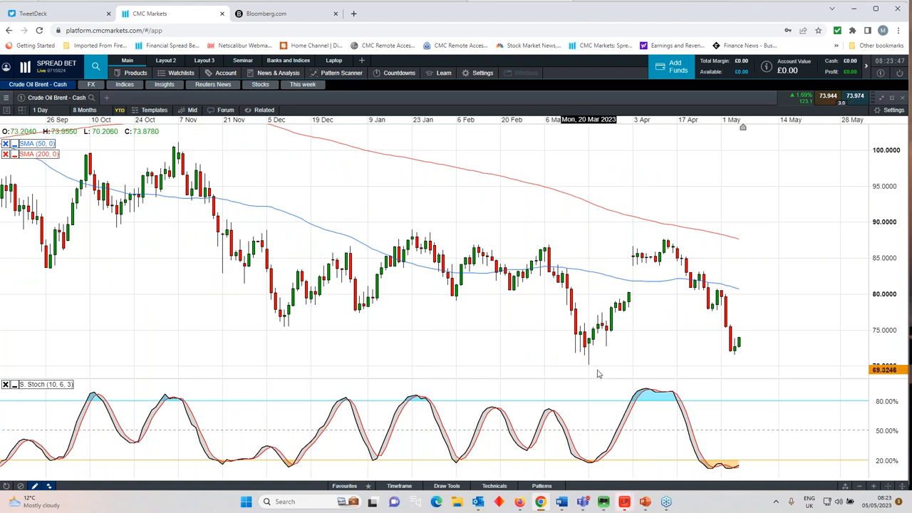
mouse_move(638, 325)
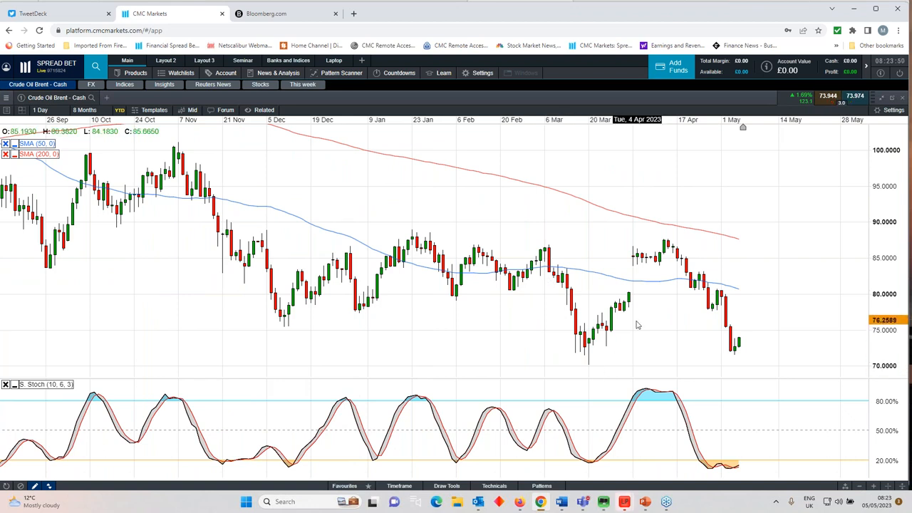
click(85, 109)
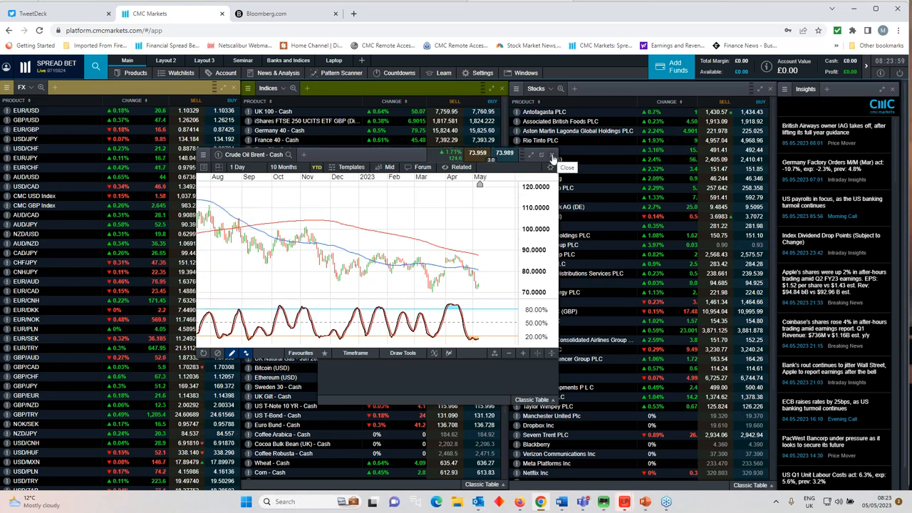
Close the Crude Oil Brent chart, leaving this week's market-moves list open
click(567, 167)
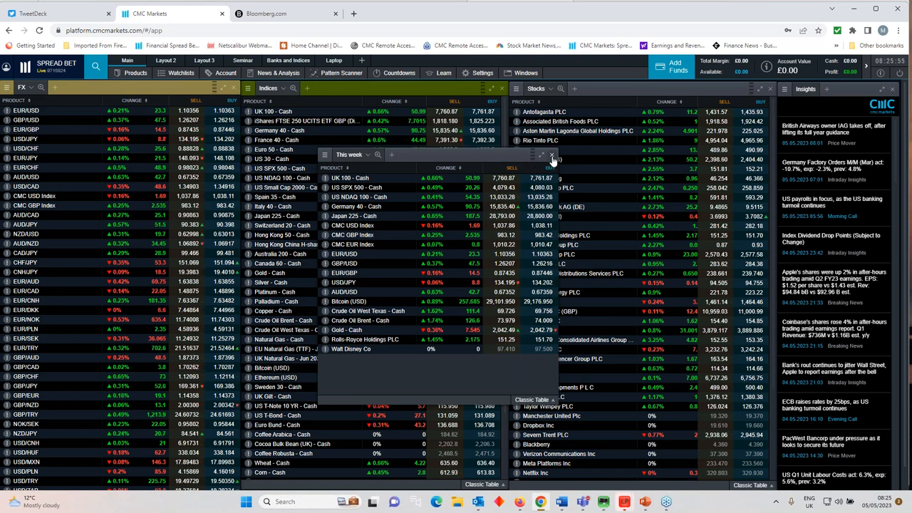
mouse_move(553, 155)
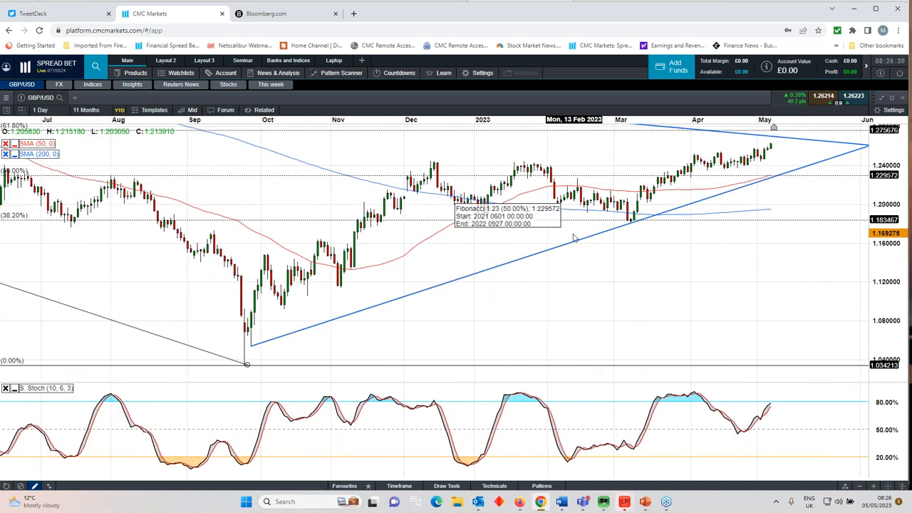
Zoom the GBP/USD chart out to a 2-year range
click(83, 109)
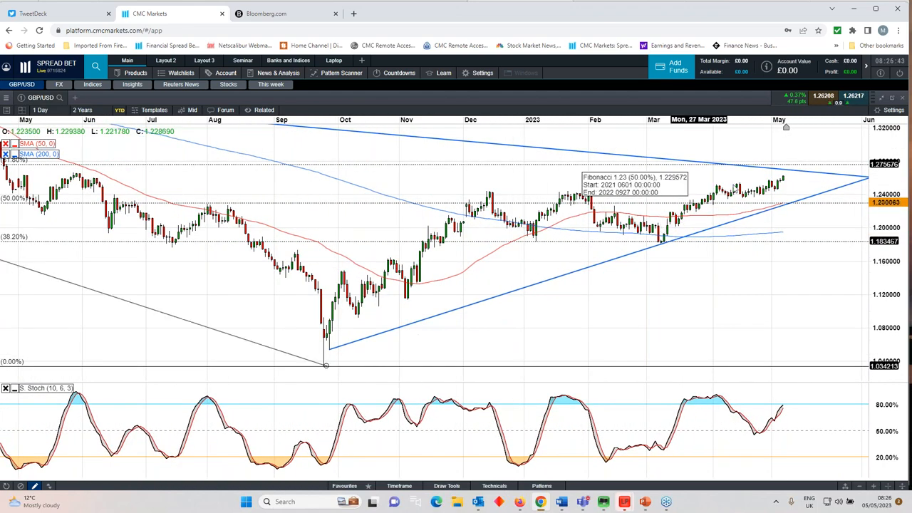
mouse_move(784, 183)
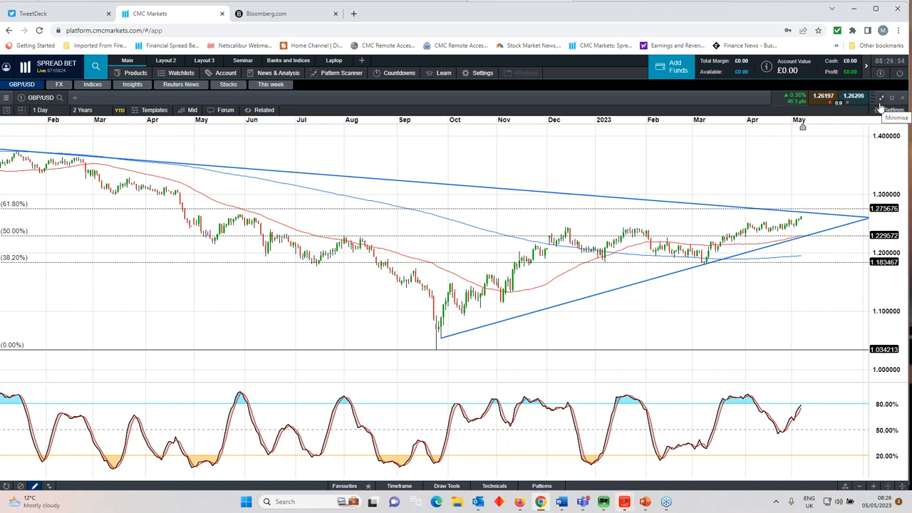
mouse_move(688, 234)
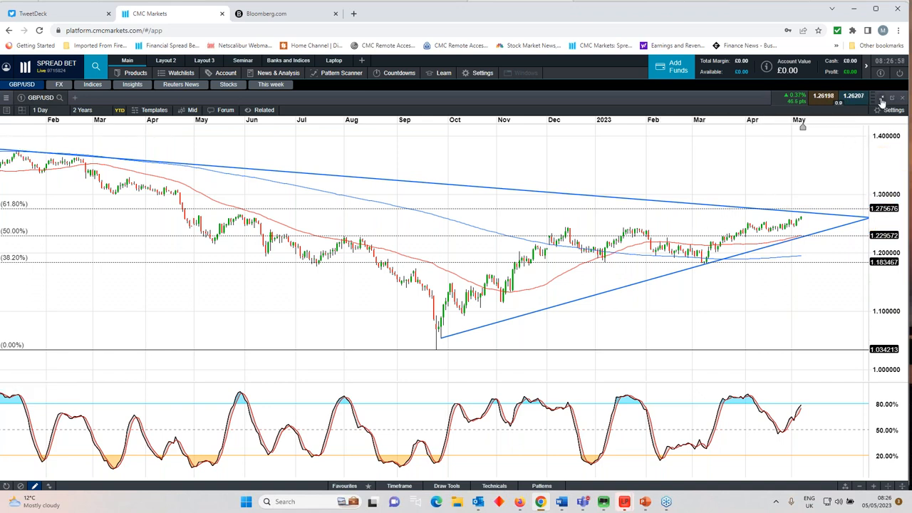
mouse_move(880, 100)
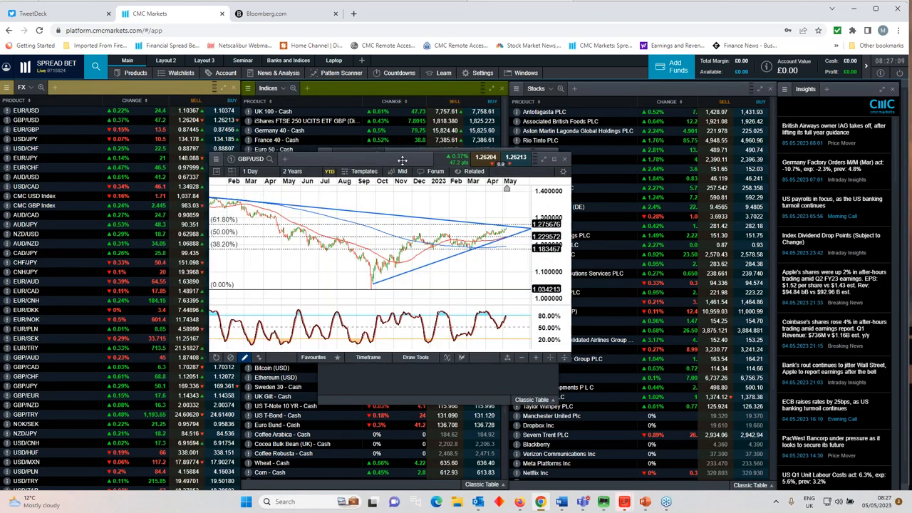
mouse_move(444, 193)
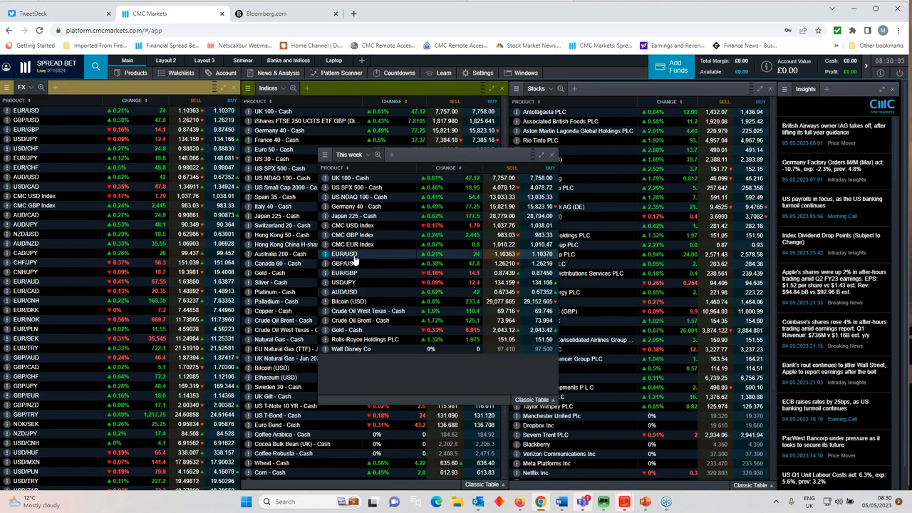
Load the EUR/USD chart from the FX watchlist and narrow it to about four months
click(345, 253)
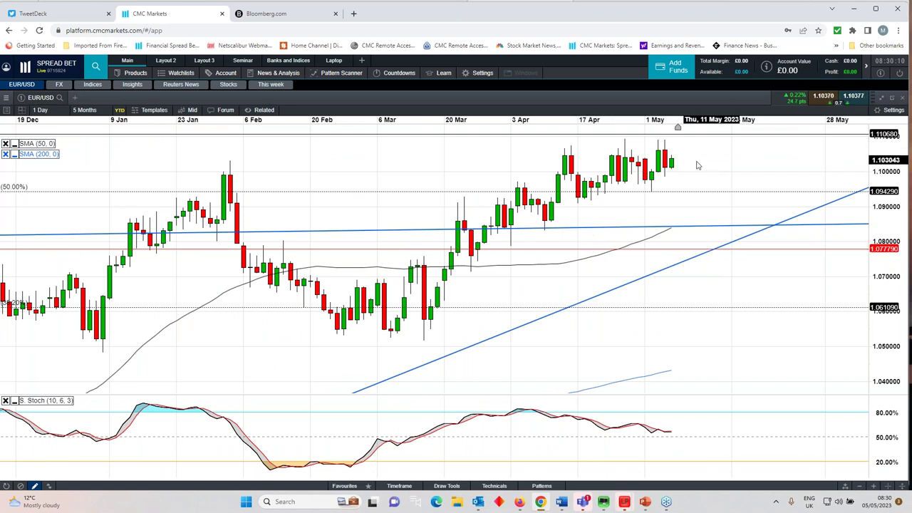
mouse_move(638, 154)
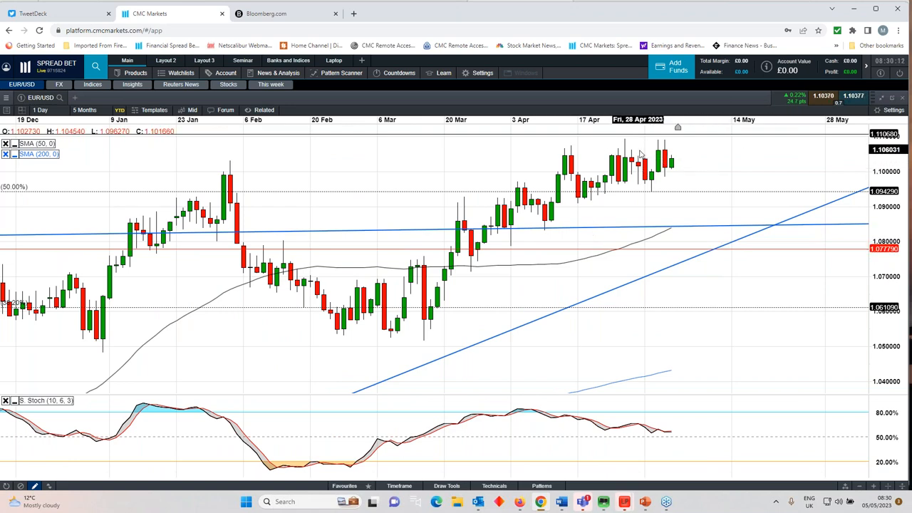
click(84, 110)
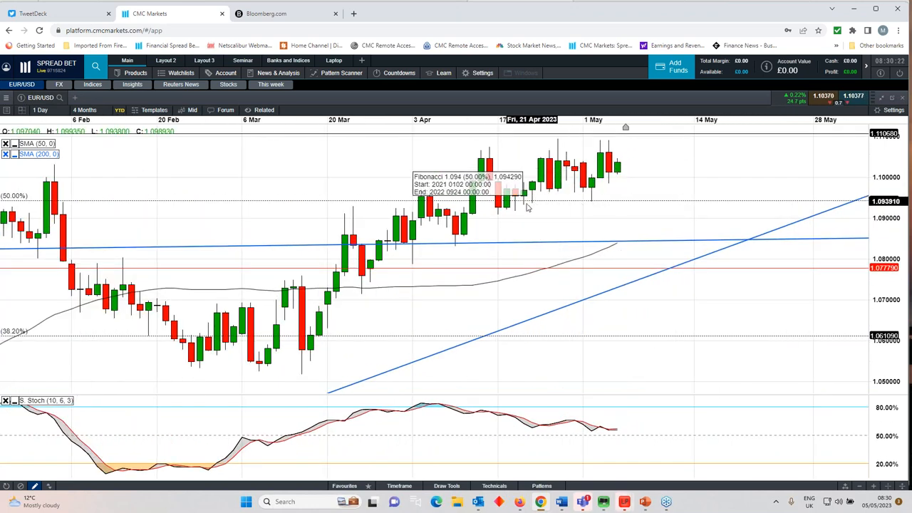
mouse_move(558, 215)
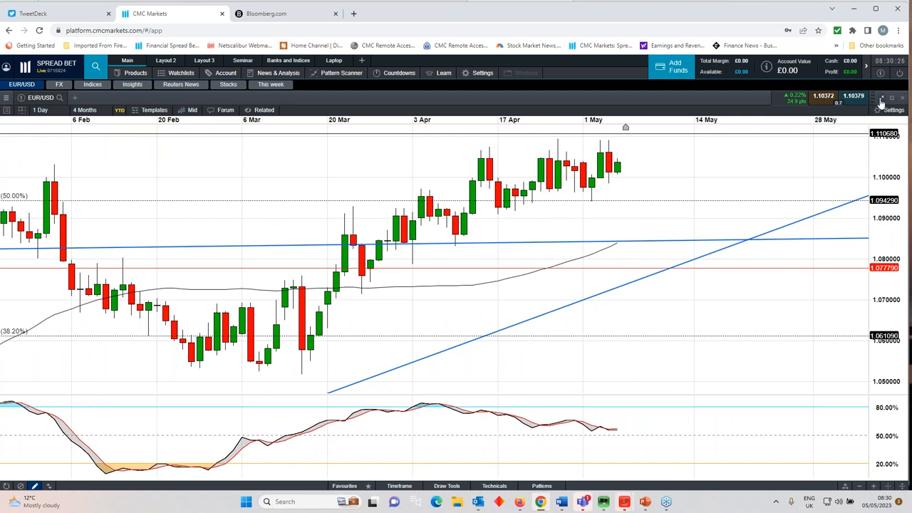
click(165, 59)
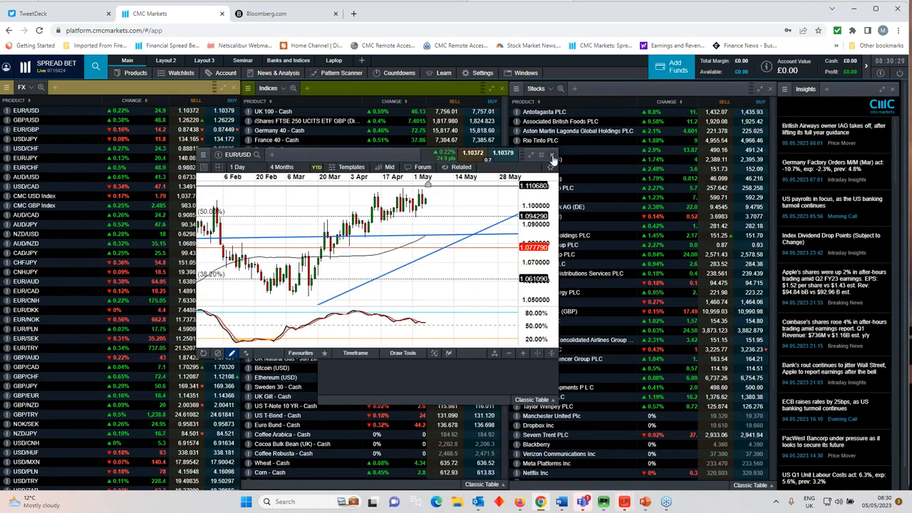
Load EUR/GBP from the This week list and expand its chart to full screen
click(551, 155)
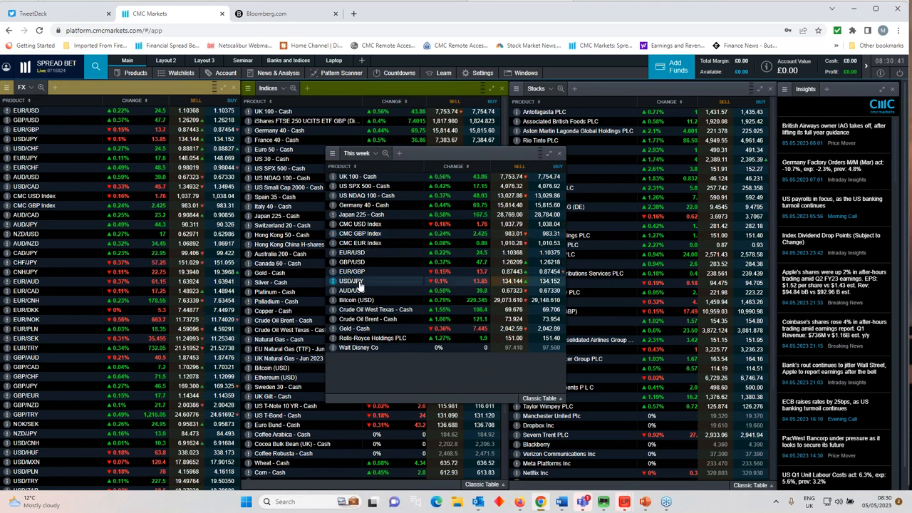
click(350, 272)
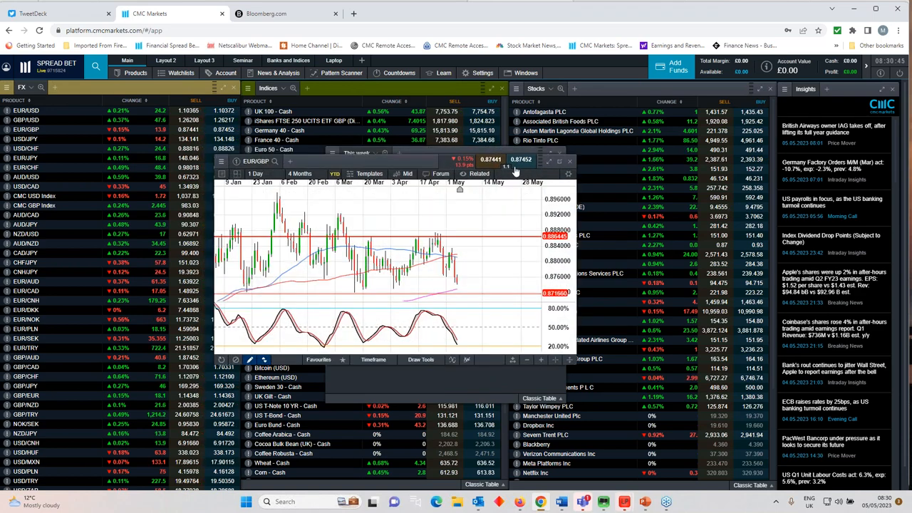
click(558, 160)
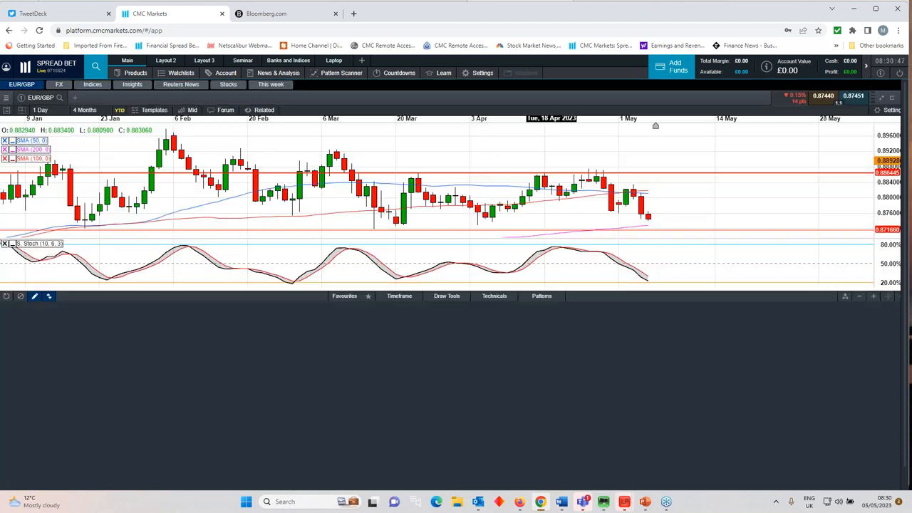
click(84, 109)
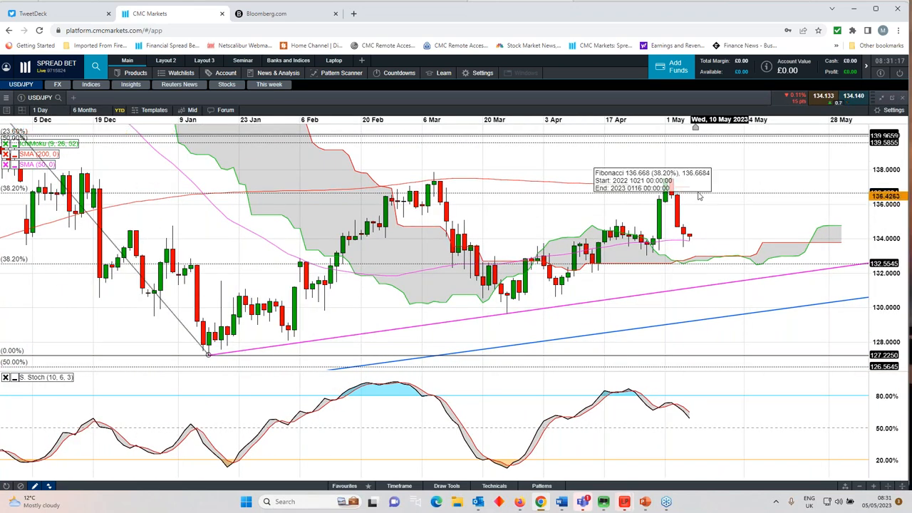
mouse_move(591, 194)
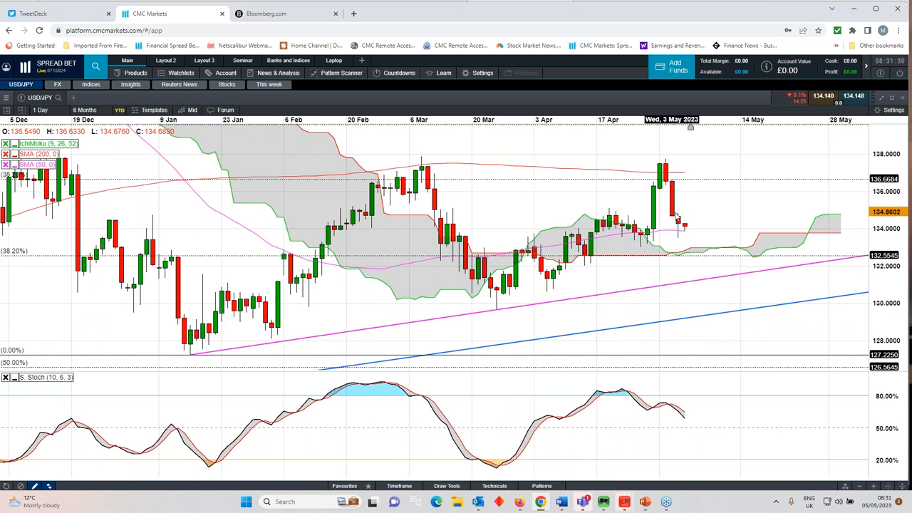
mouse_move(684, 239)
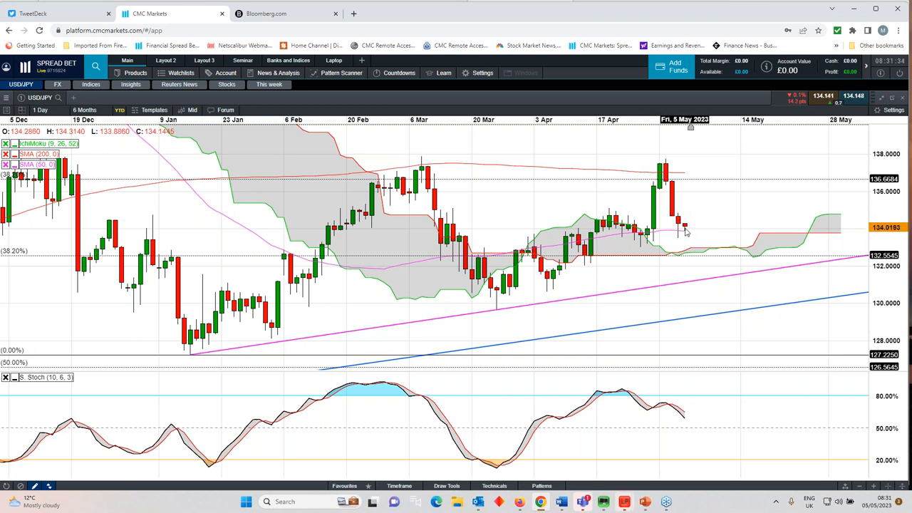
mouse_move(710, 297)
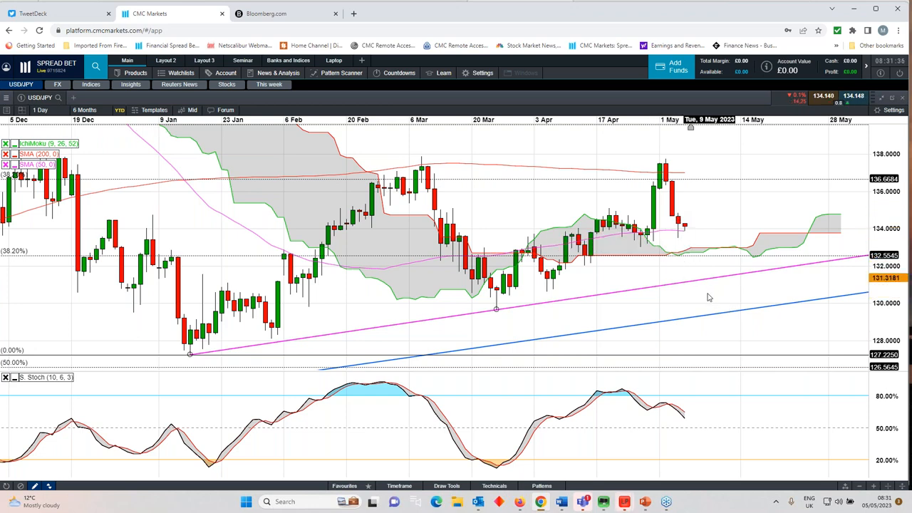
mouse_move(686, 250)
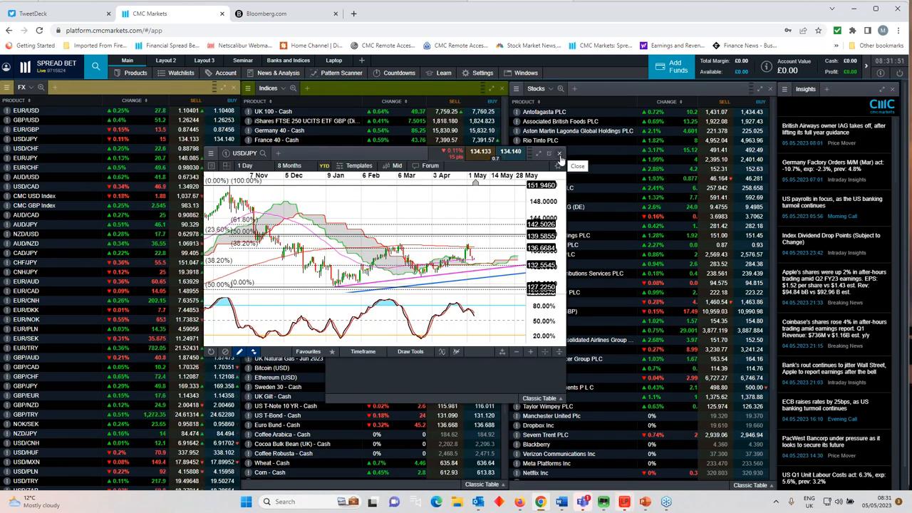
Expand the US SPX 500 chart to full screen
click(577, 165)
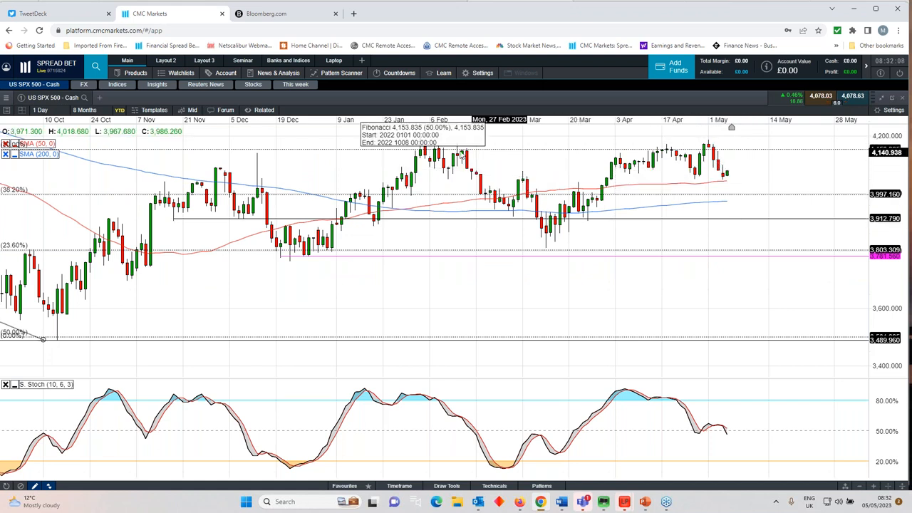
mouse_move(632, 145)
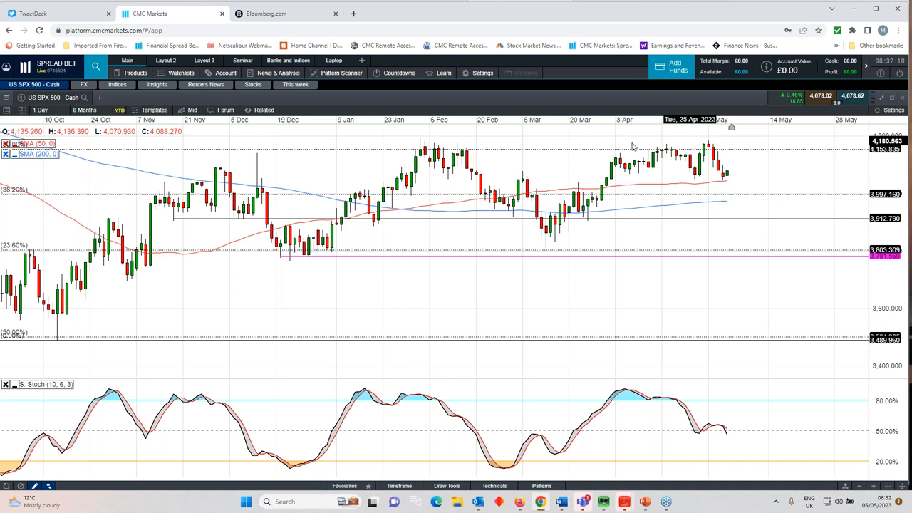
mouse_move(726, 207)
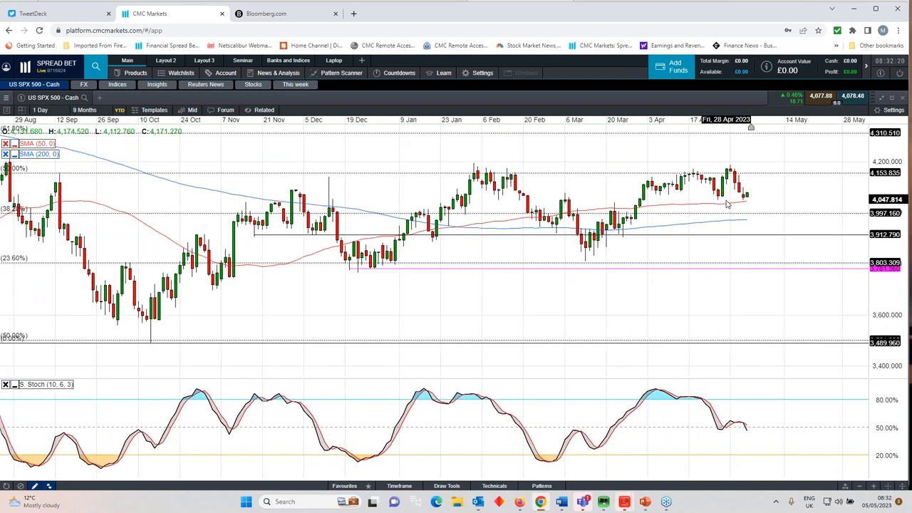
mouse_move(648, 211)
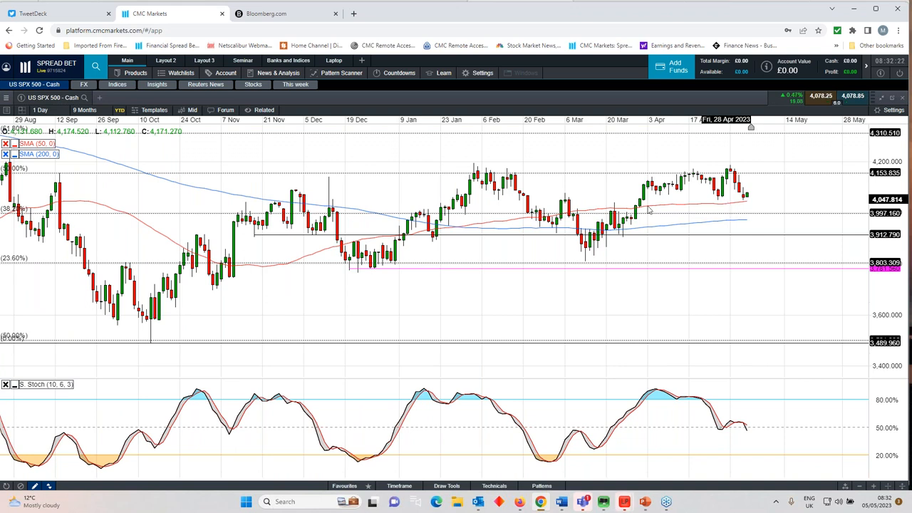
mouse_move(490, 202)
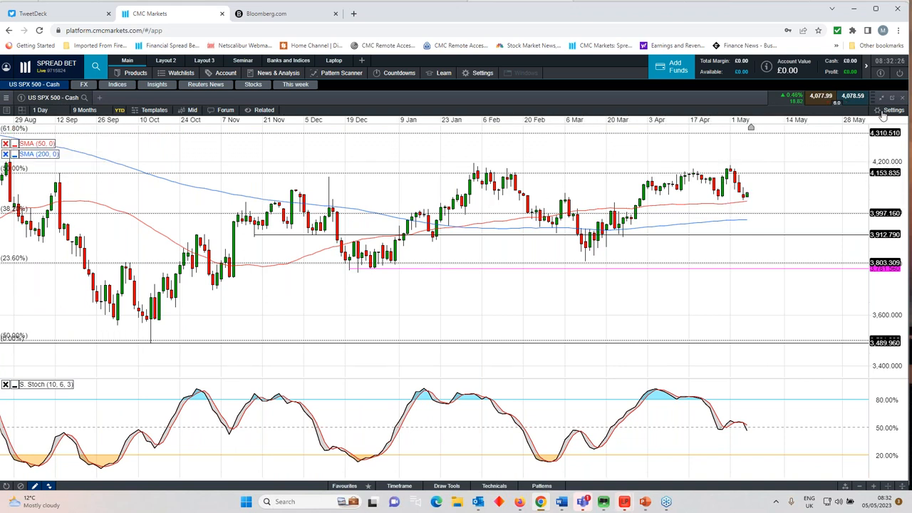
mouse_move(634, 245)
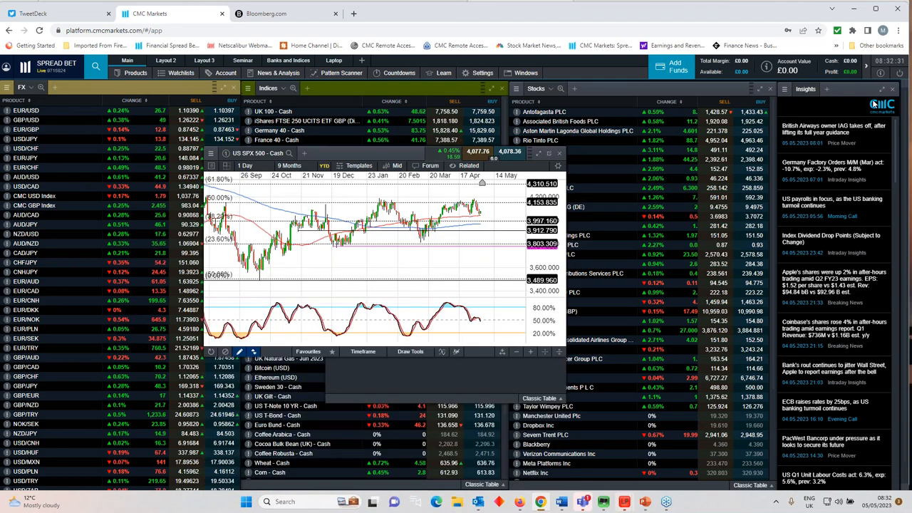
Enlarge the Germany 40 Cash chart to fill the screen
click(550, 152)
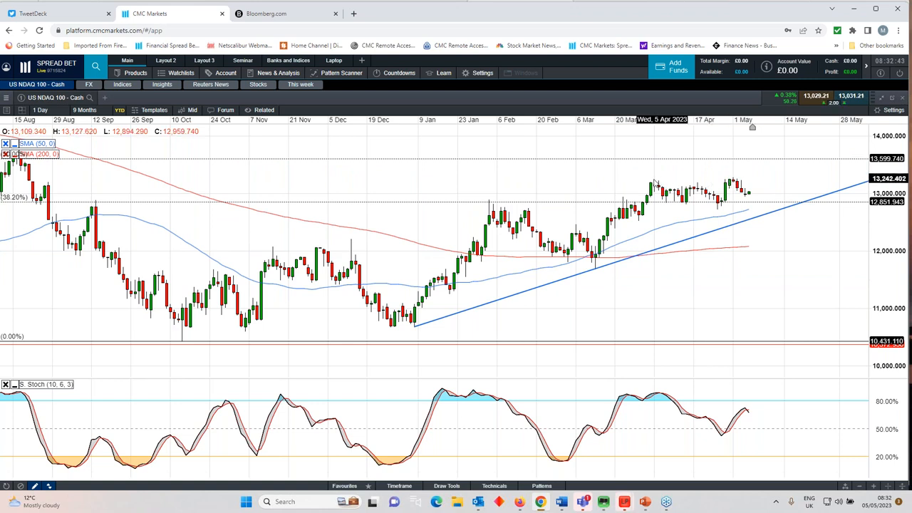
mouse_move(748, 199)
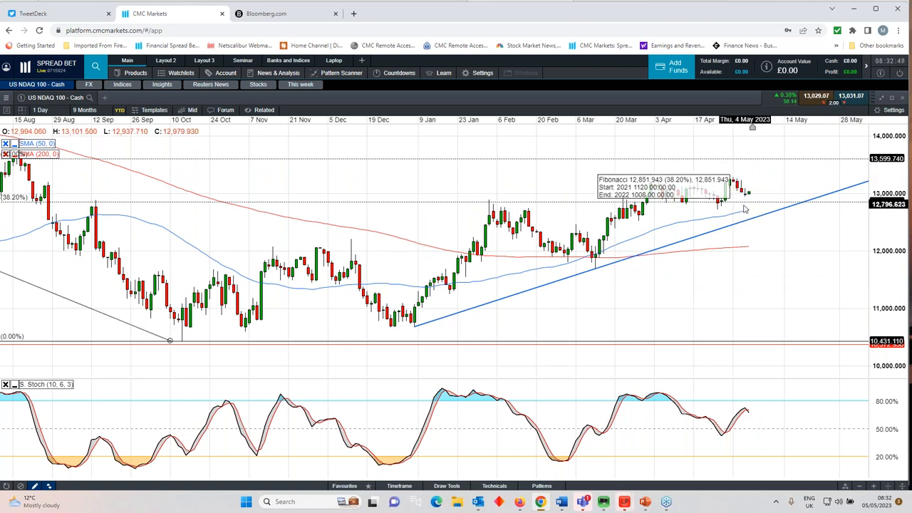
mouse_move(733, 216)
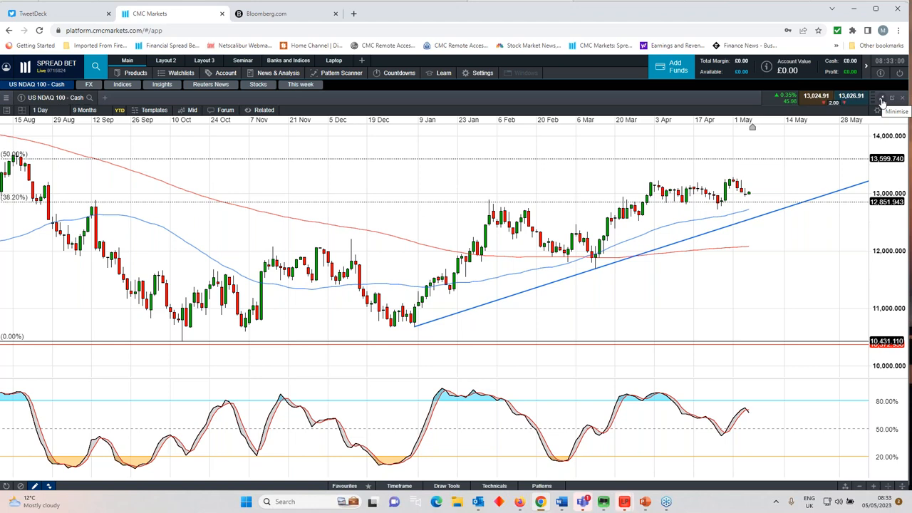
mouse_move(880, 97)
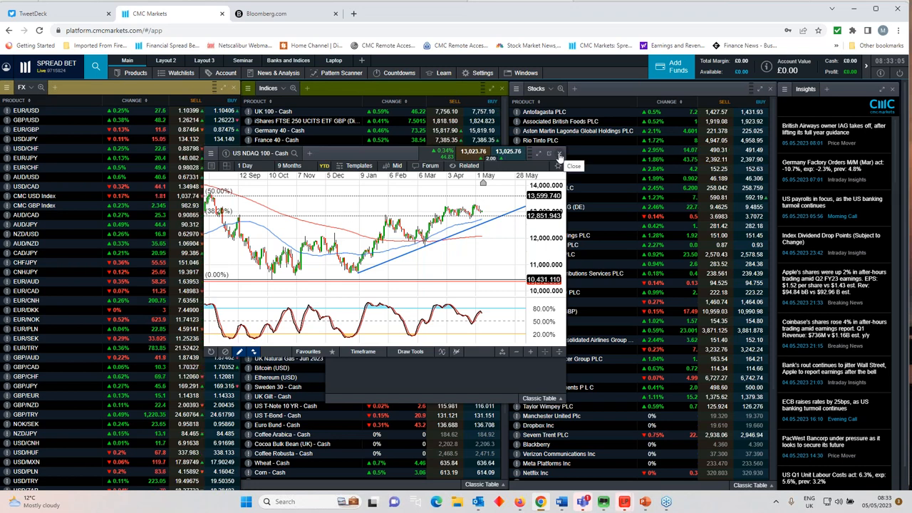
click(573, 165)
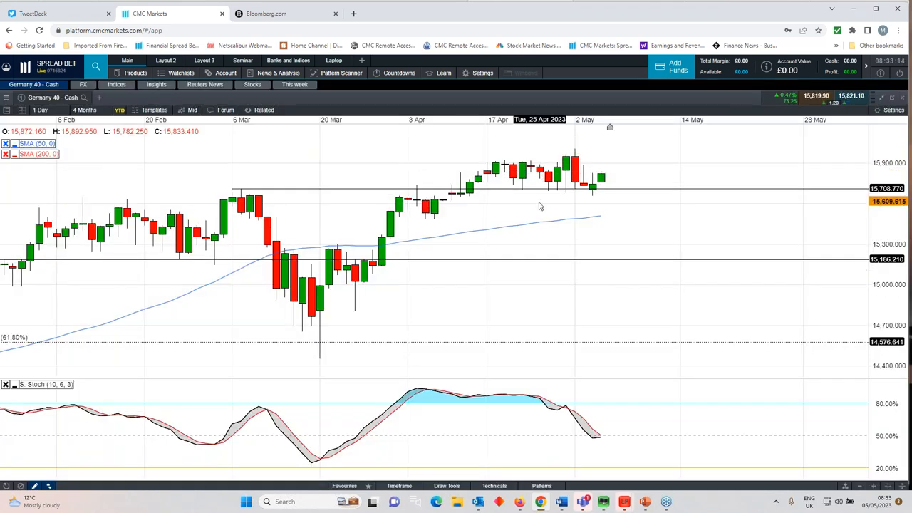
Extend the Germany 40 chart period from 4 to 7 months, back to November
click(85, 110)
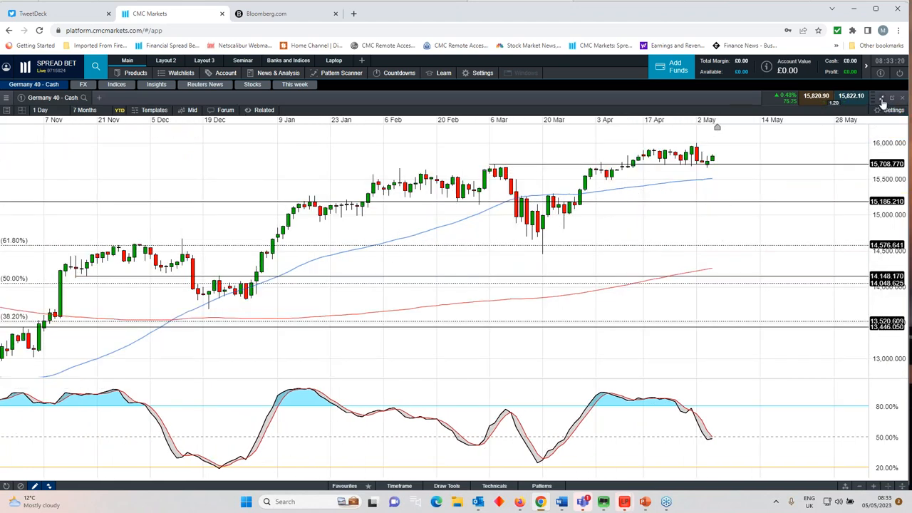
mouse_move(882, 102)
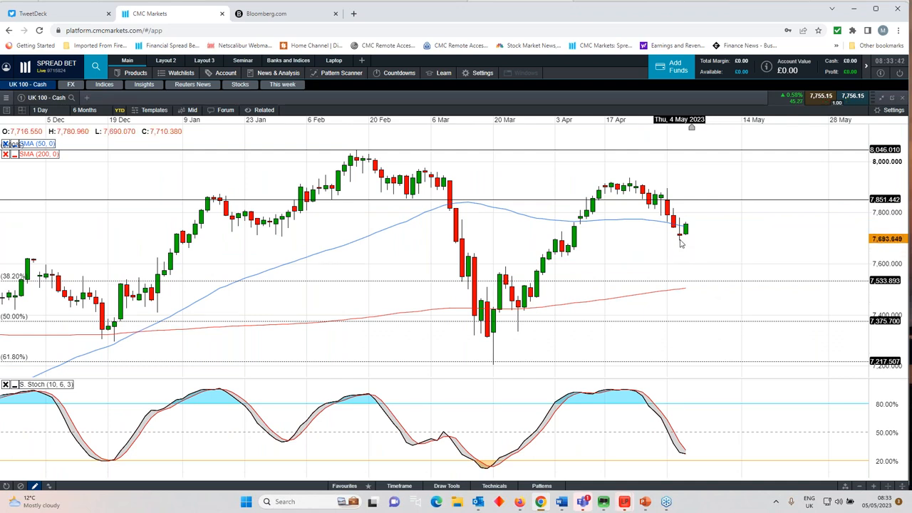
mouse_move(677, 245)
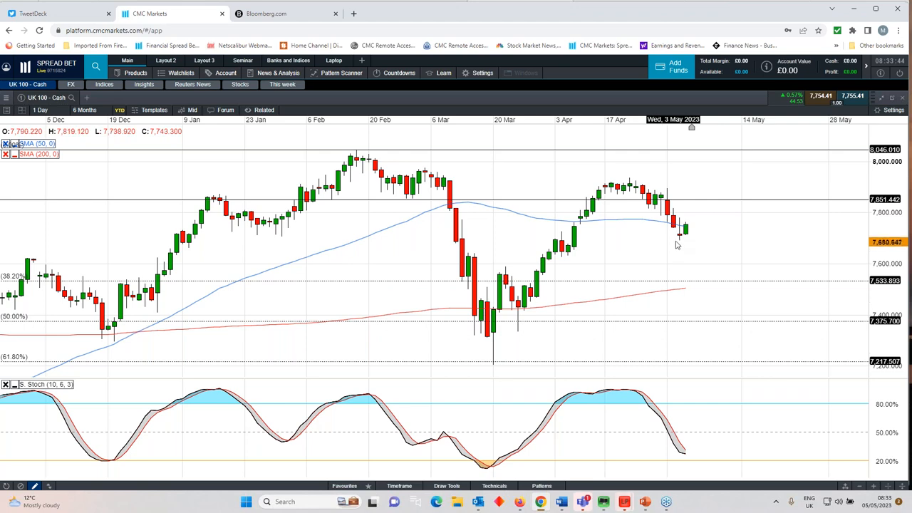
mouse_move(680, 248)
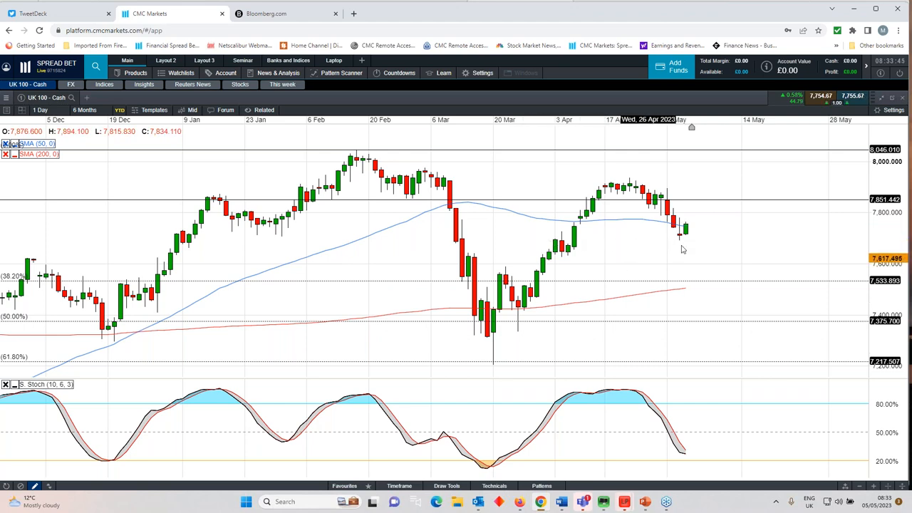
Widen the UK 100 Cash chart to an 8-month period
click(84, 109)
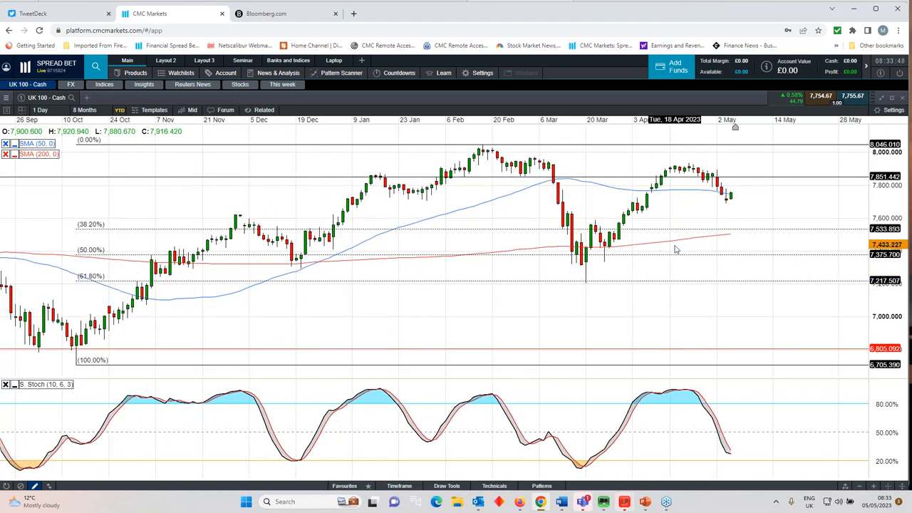
click(84, 109)
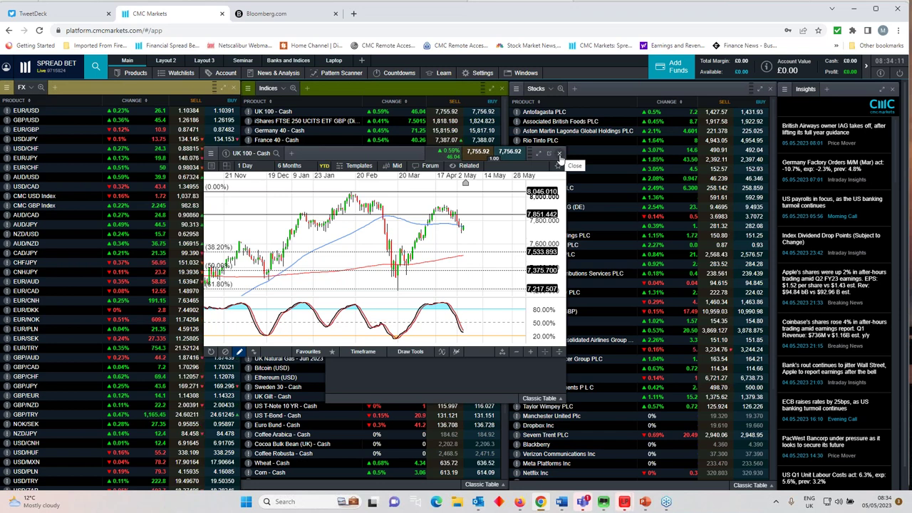
Show the This week market list over the watchlist workspace
click(575, 165)
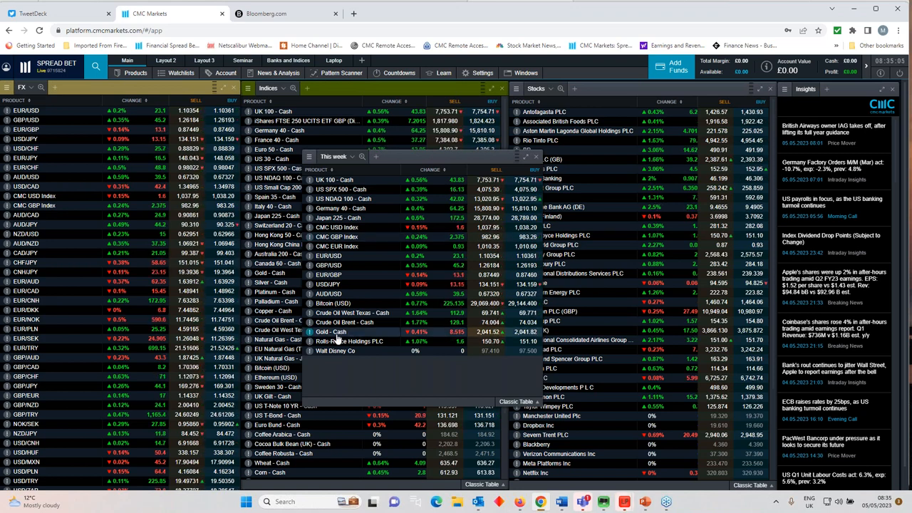
Choose Rolls-Royce Holdings PLC from the This week list to bring up its daily chart
click(330, 330)
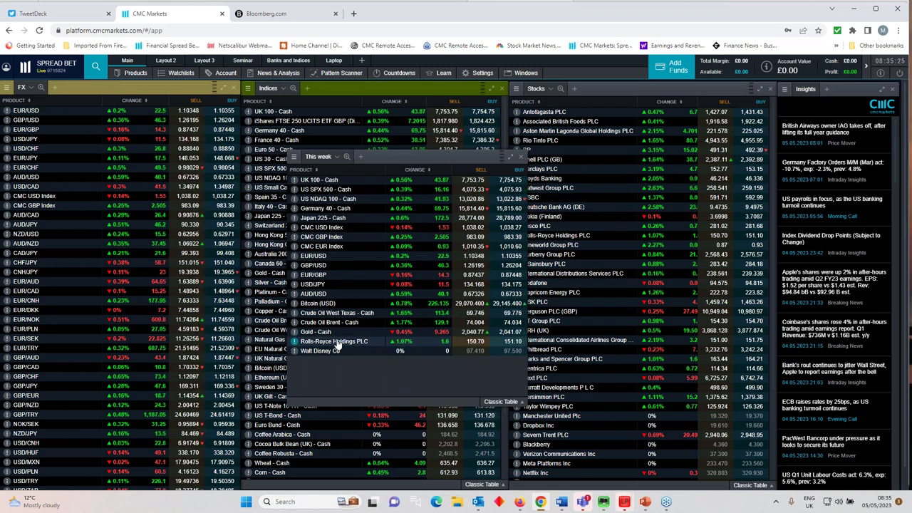
click(333, 342)
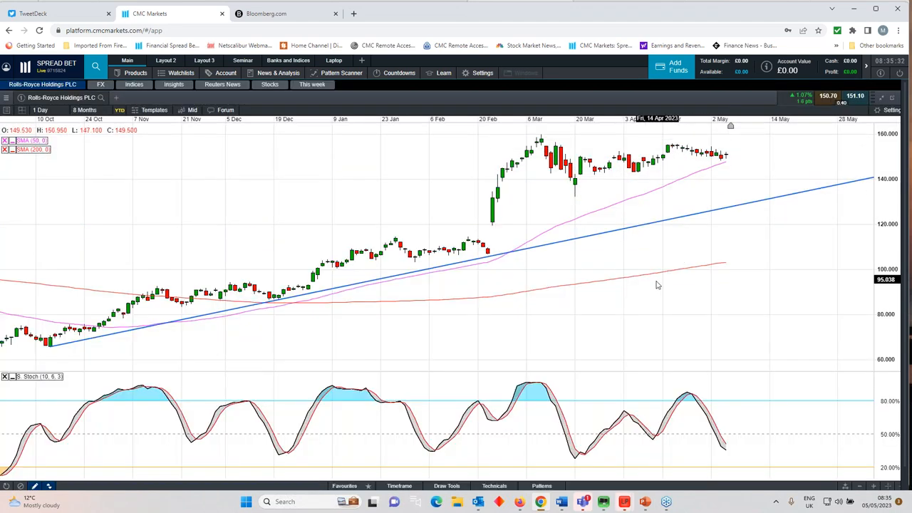
Enlarge the Rolls-Royce Holdings PLC chart to fill the screen
click(86, 110)
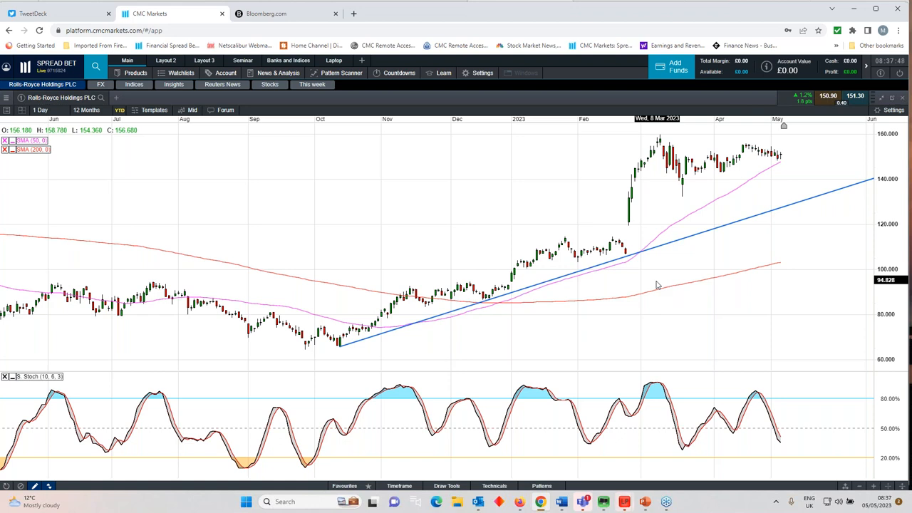
mouse_move(658, 140)
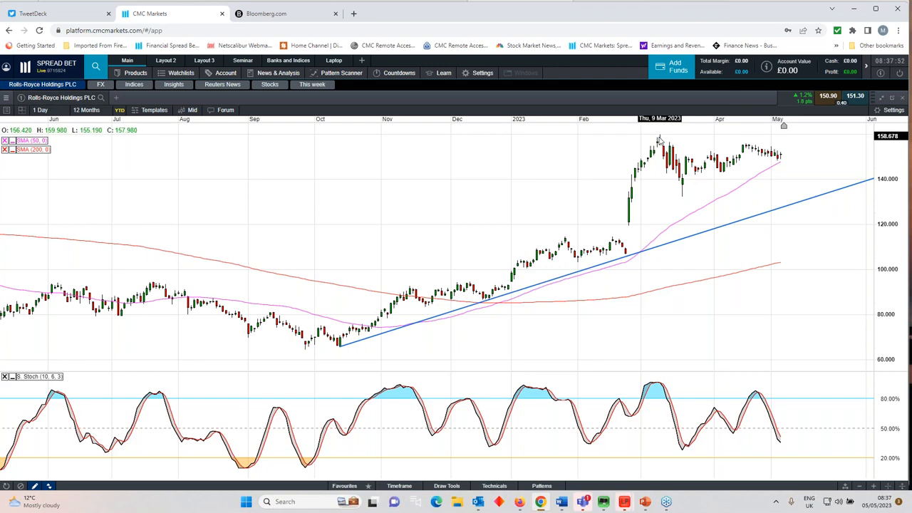
Zoom the Rolls-Royce chart out through two and three years to seven years of history
click(86, 110)
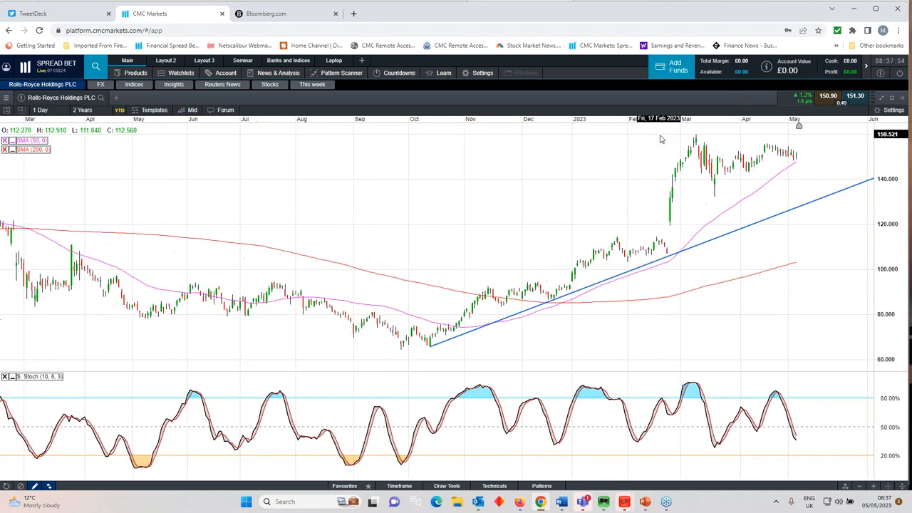
click(83, 110)
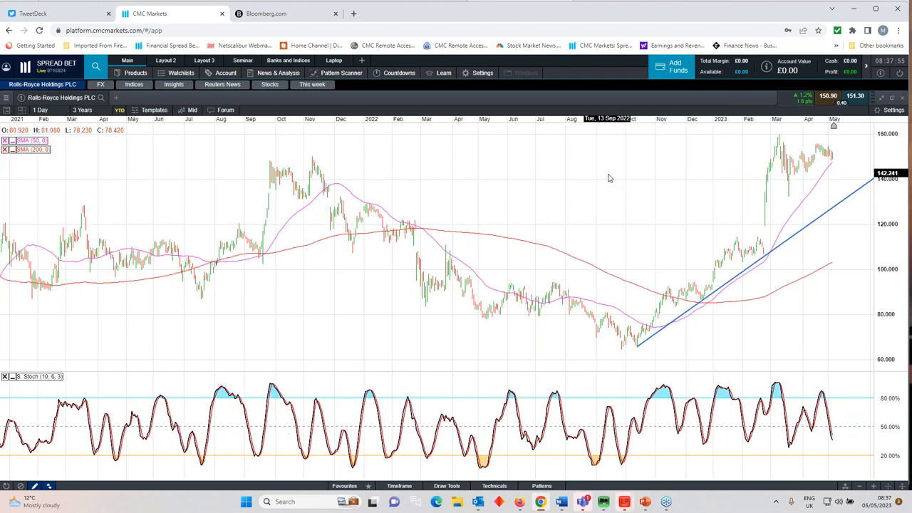
click(83, 109)
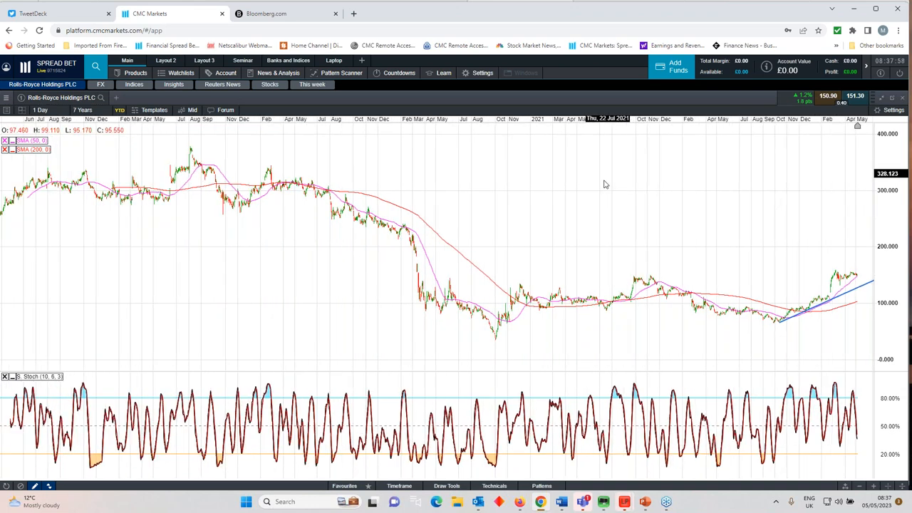
mouse_move(596, 206)
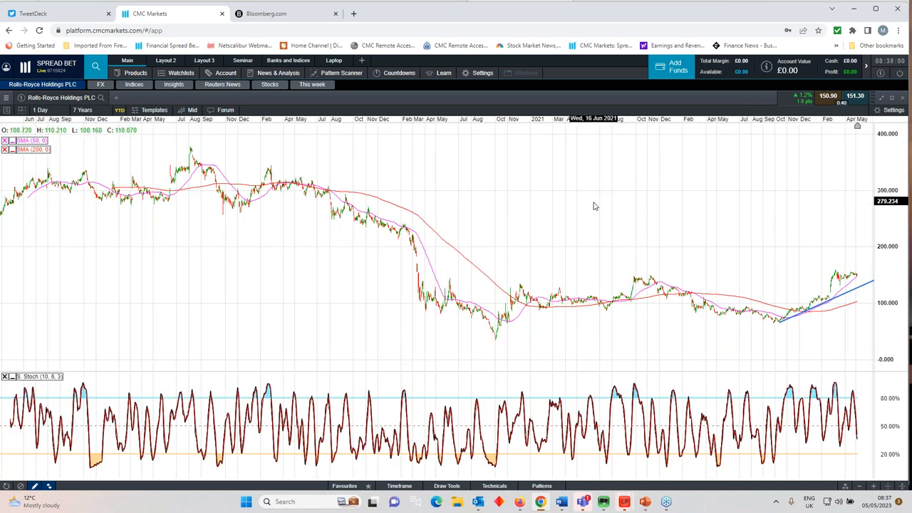
mouse_move(723, 306)
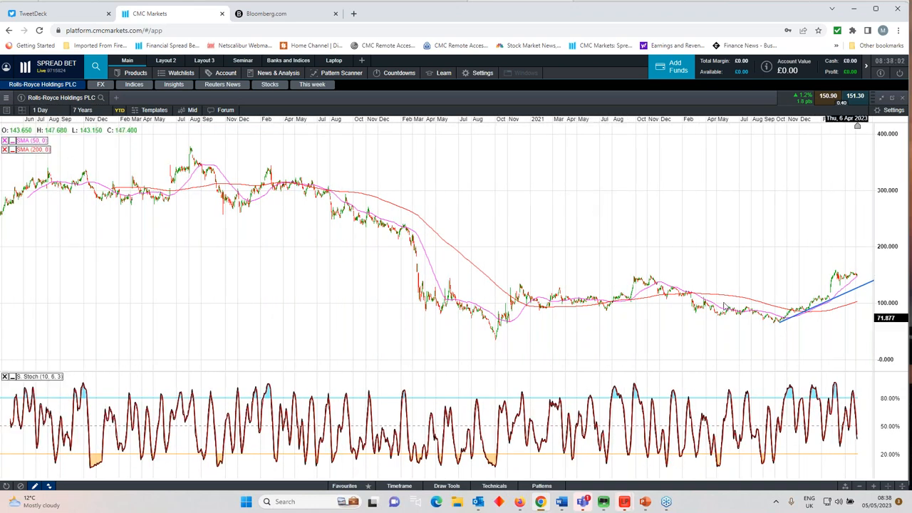
mouse_move(198, 149)
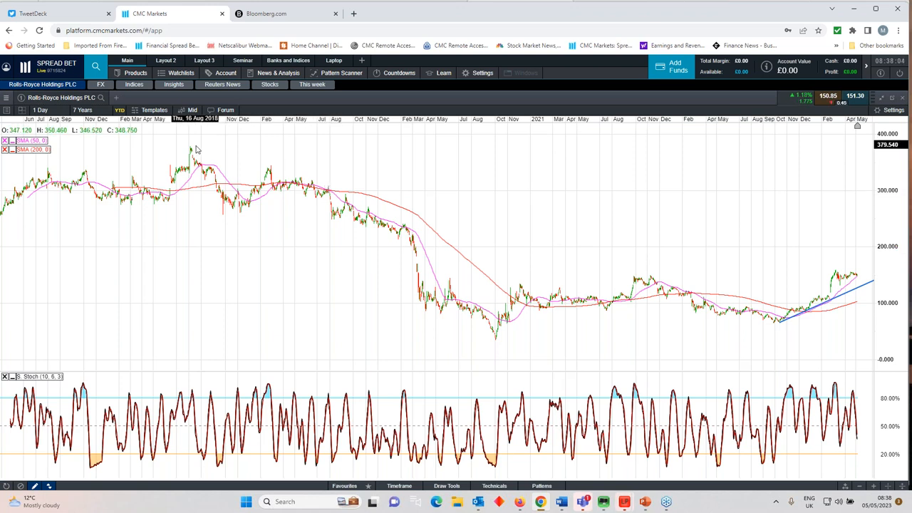
mouse_move(307, 191)
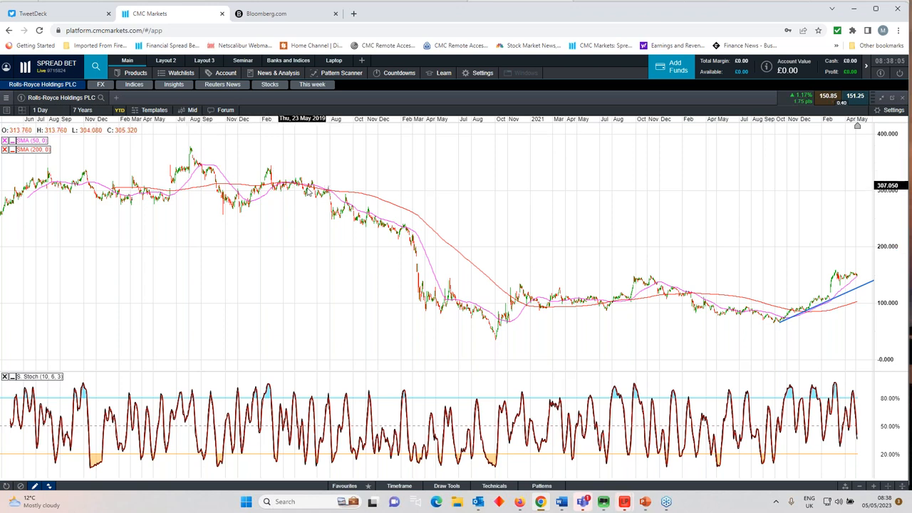
mouse_move(334, 198)
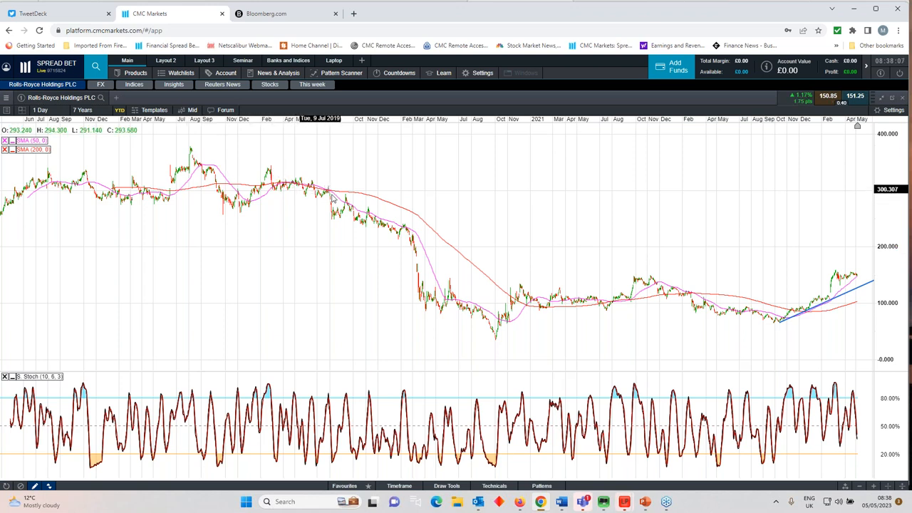
mouse_move(410, 251)
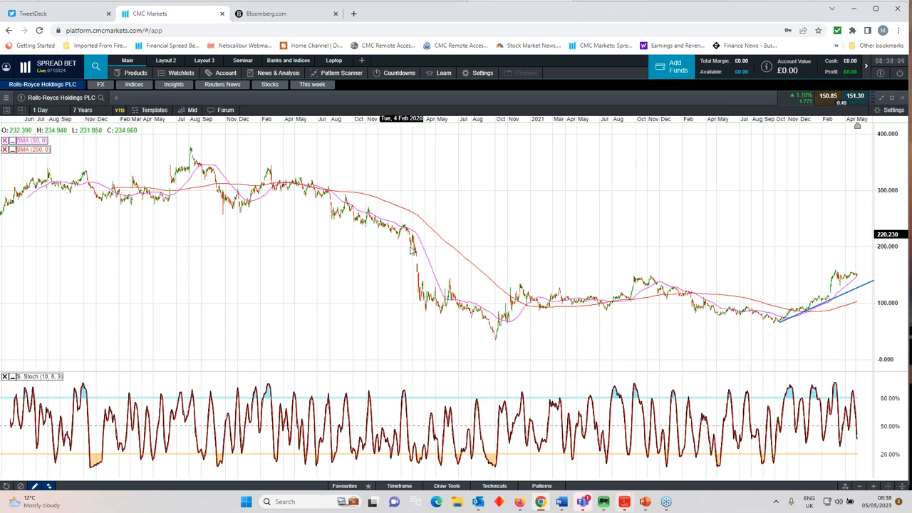
mouse_move(419, 254)
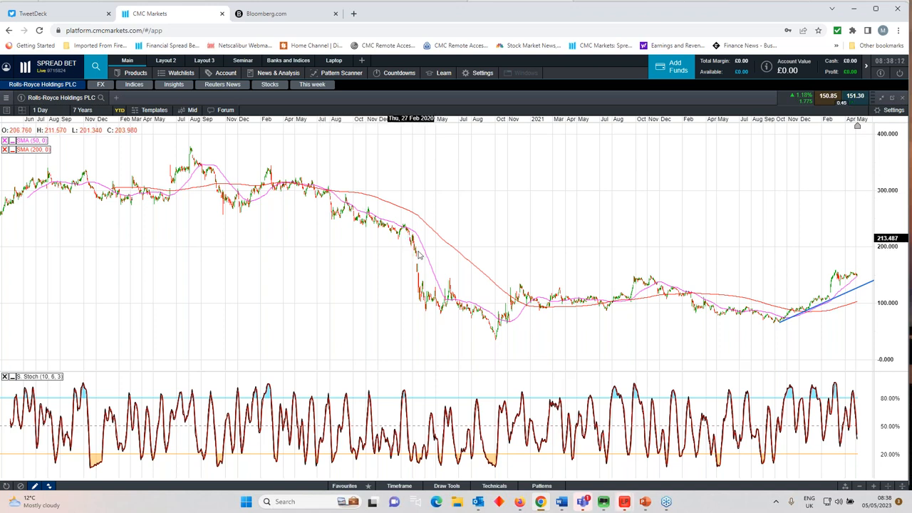
mouse_move(440, 316)
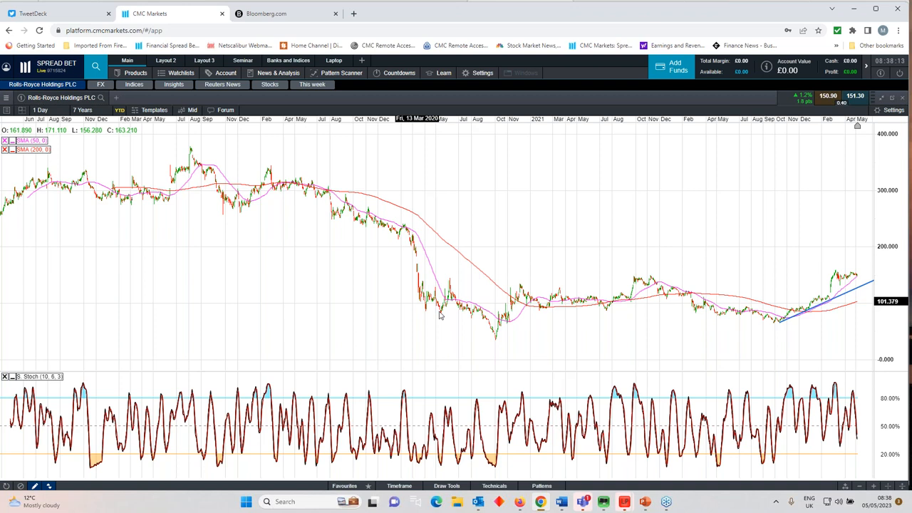
mouse_move(416, 245)
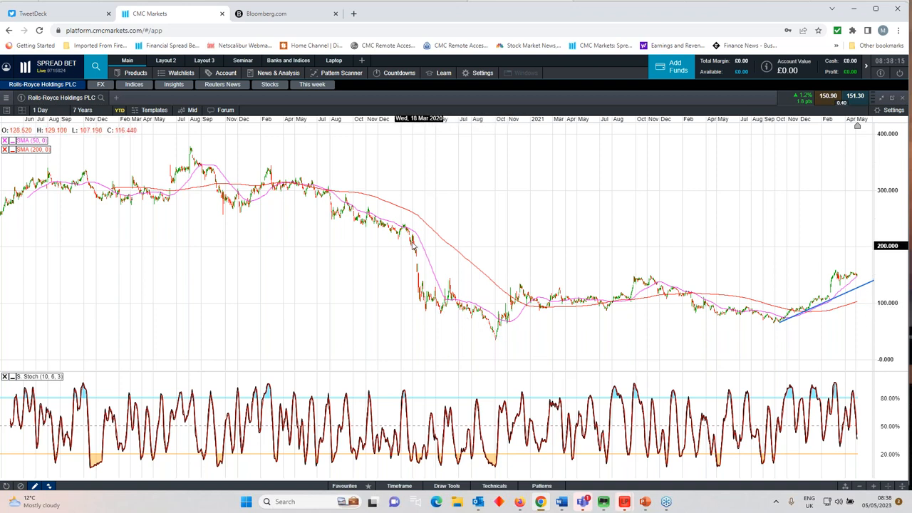
mouse_move(715, 293)
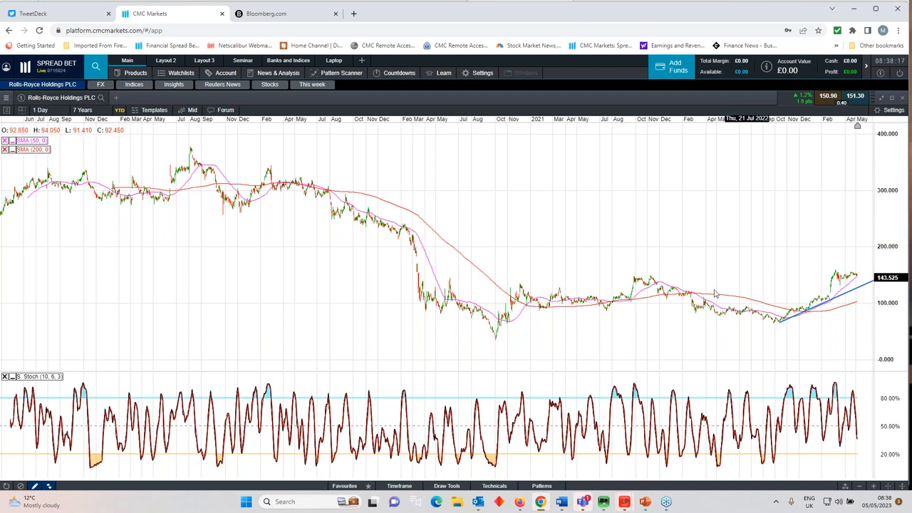
mouse_move(420, 268)
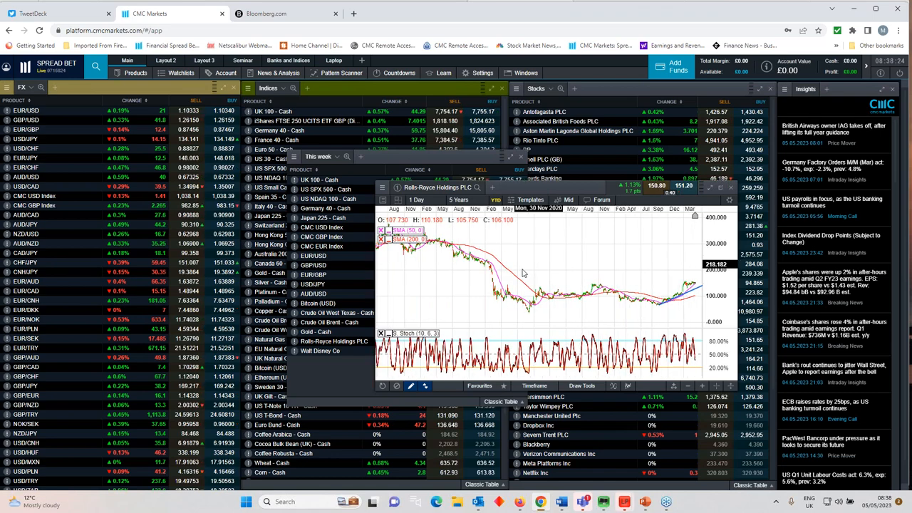
Zoom the Rolls-Royce chart back in to show only the recent price history
click(459, 199)
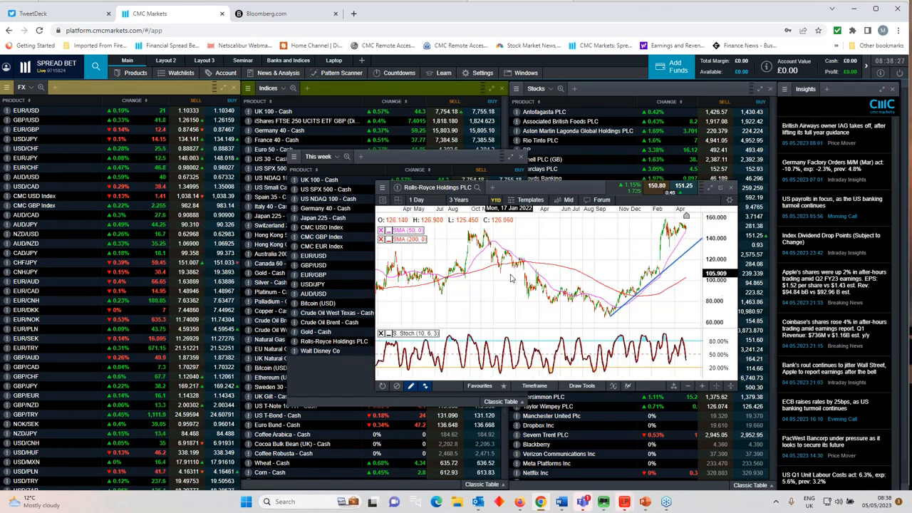
click(457, 200)
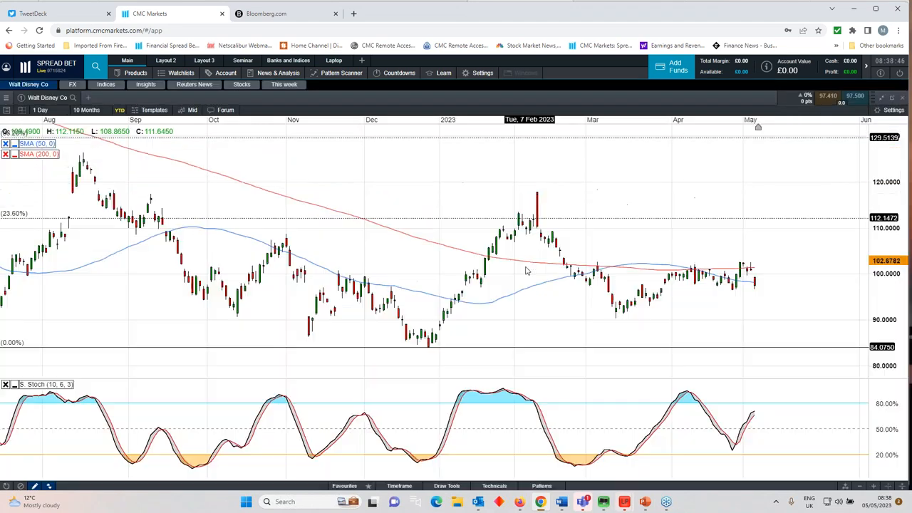
mouse_move(525, 271)
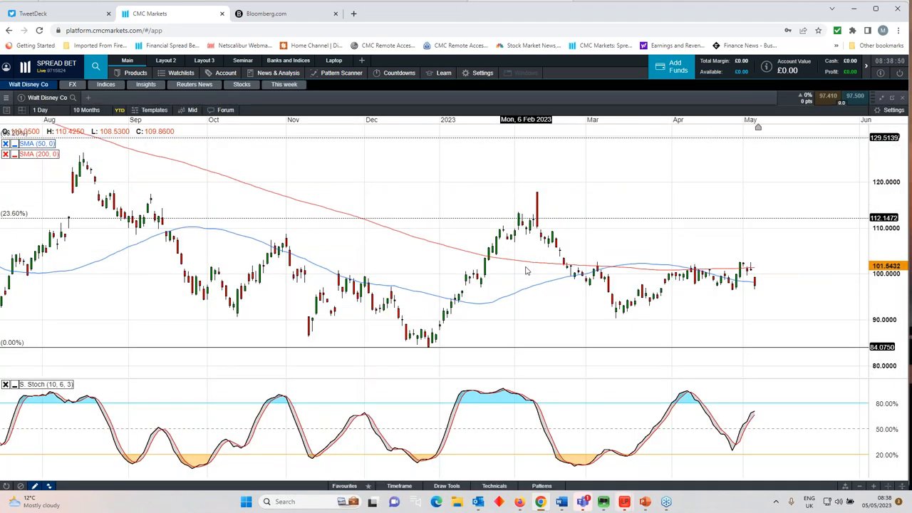
mouse_move(540, 214)
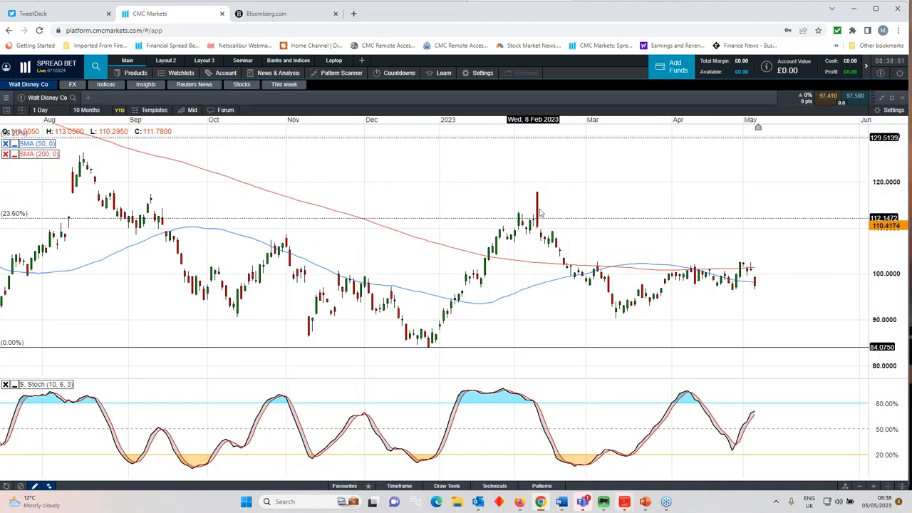
mouse_move(519, 248)
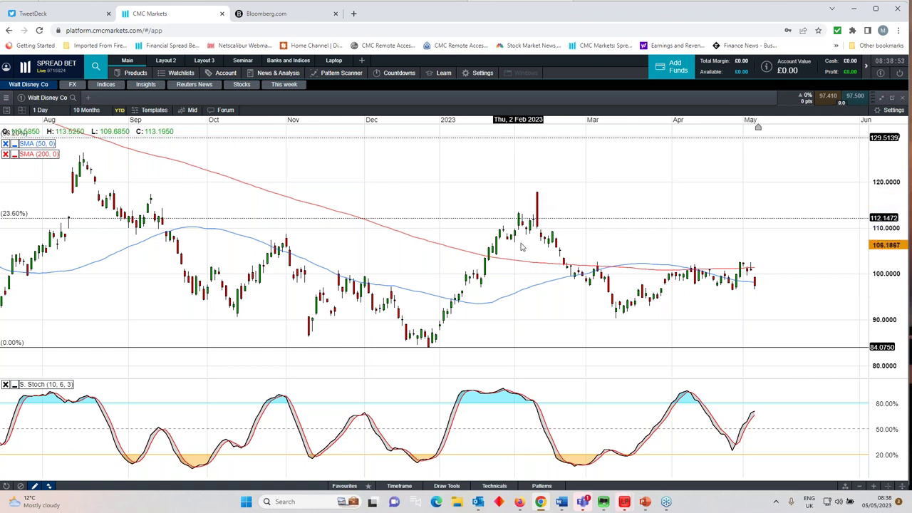
mouse_move(521, 248)
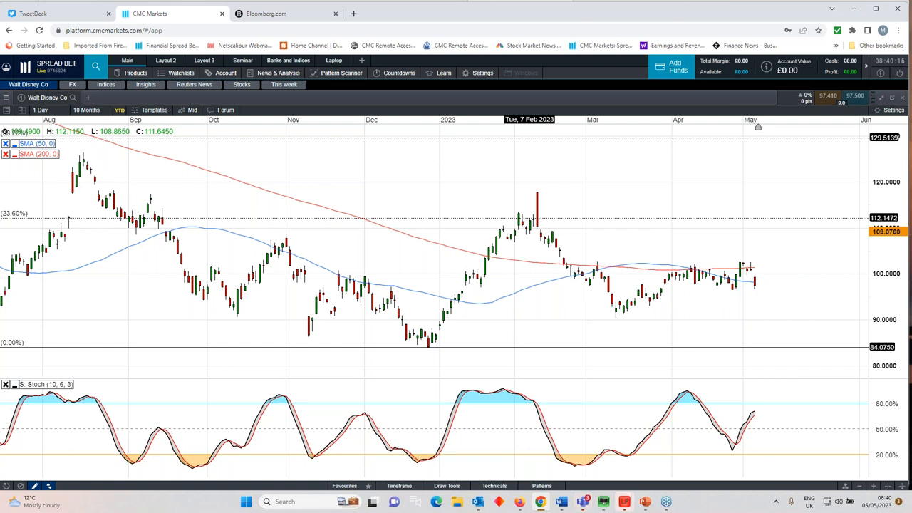
mouse_move(755, 292)
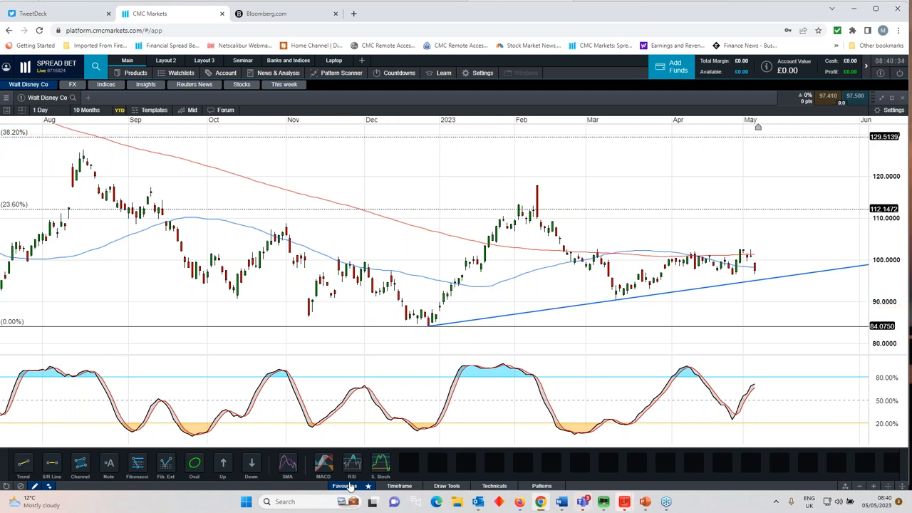
Leave the Walt Disney chart and bring up the closing disclaimer slide of the Weekly market update deck
click(882, 97)
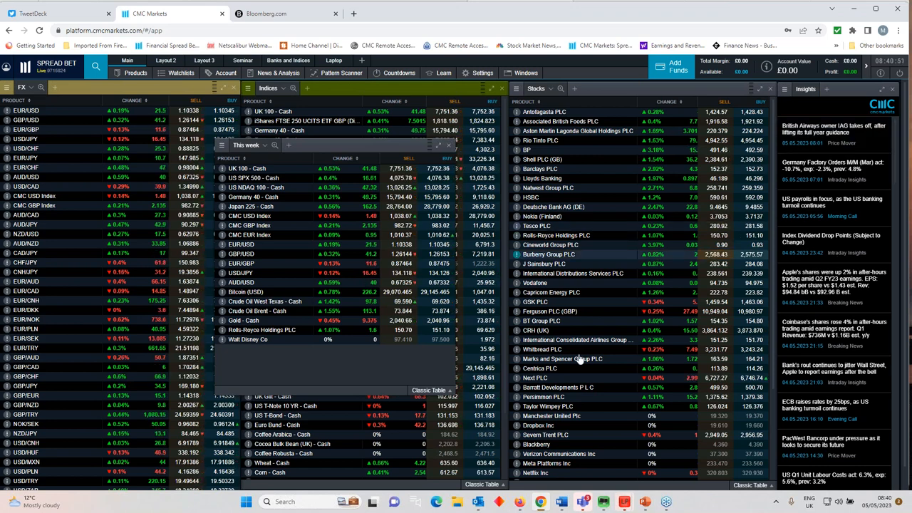
click(644, 502)
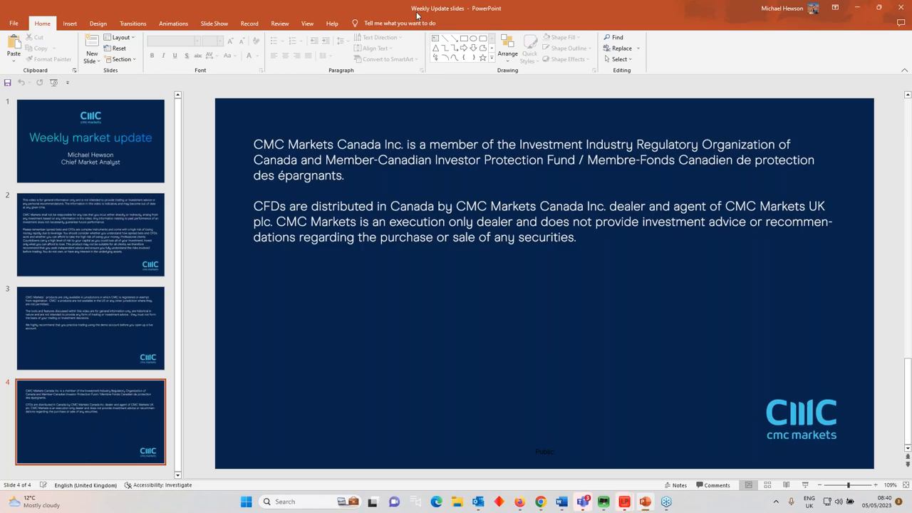